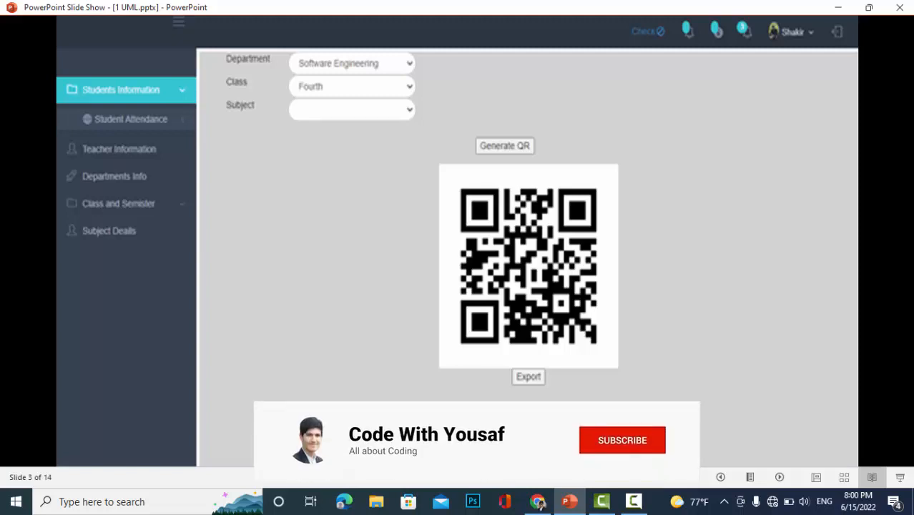
Step: Advance the slide show from the QR-code generator slide to the ER diagram slide 4
click(622, 440)
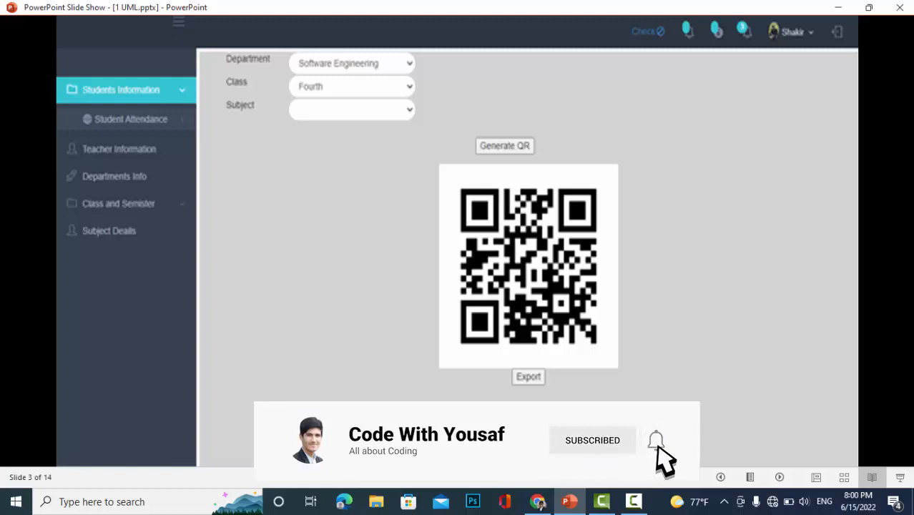
key(right)
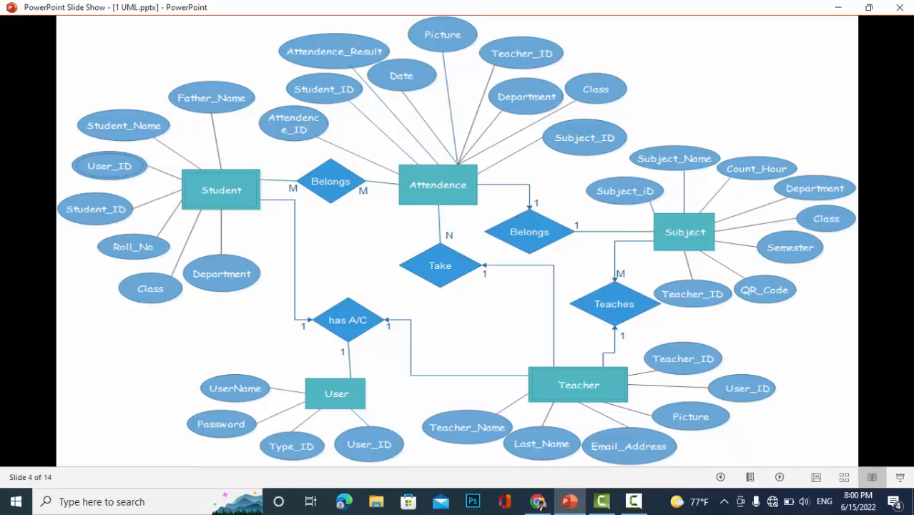
mouse_move(617, 369)
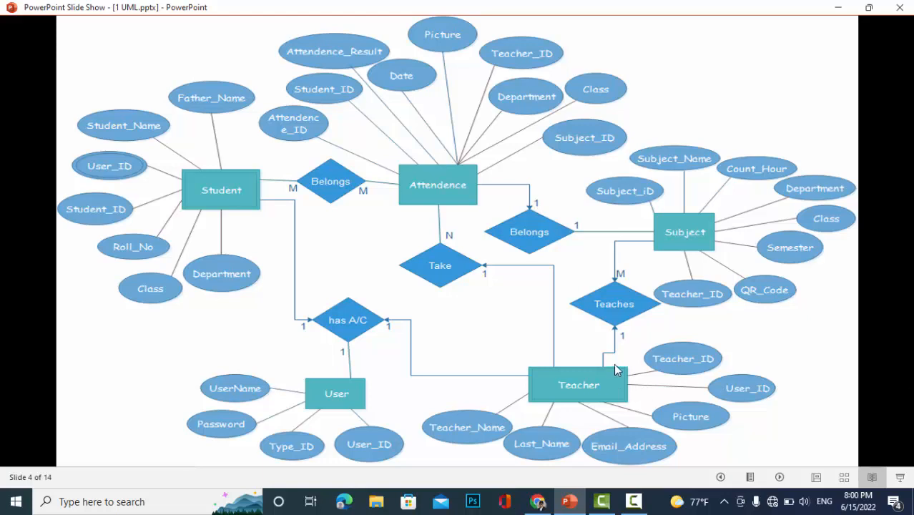
mouse_move(617, 360)
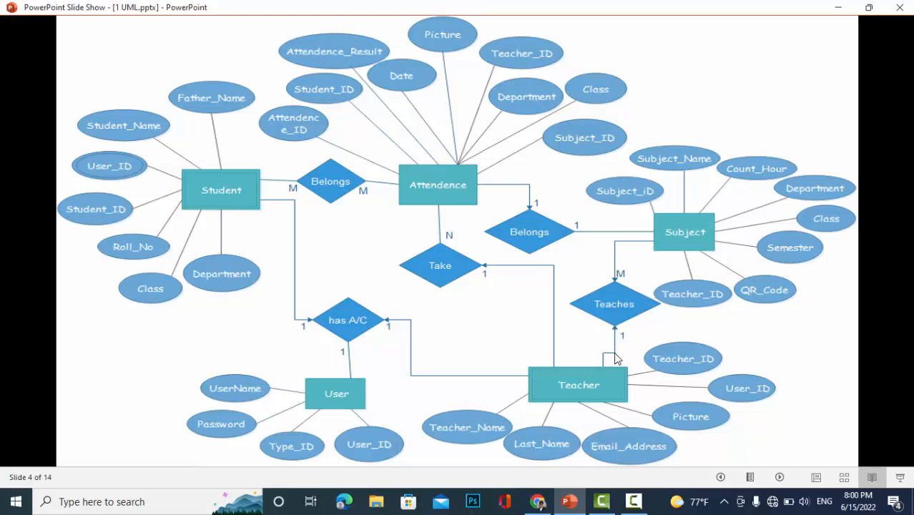
mouse_move(621, 381)
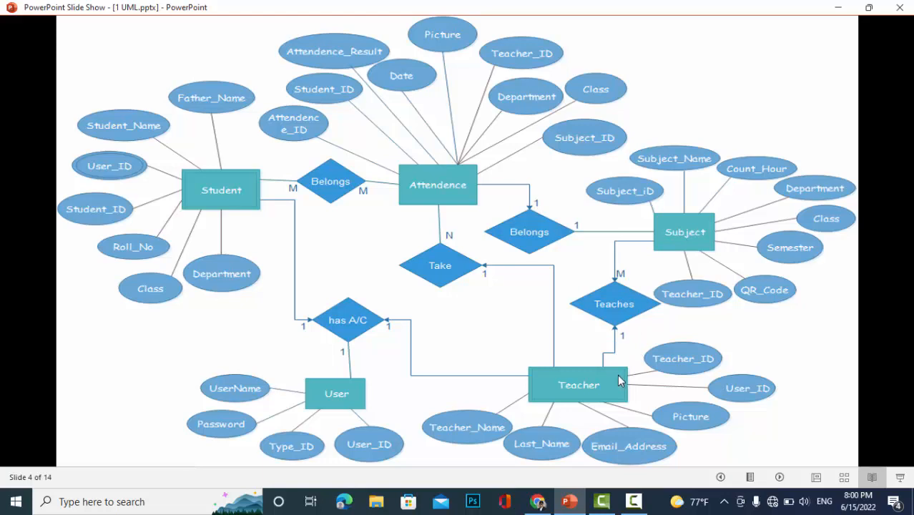
mouse_move(625, 365)
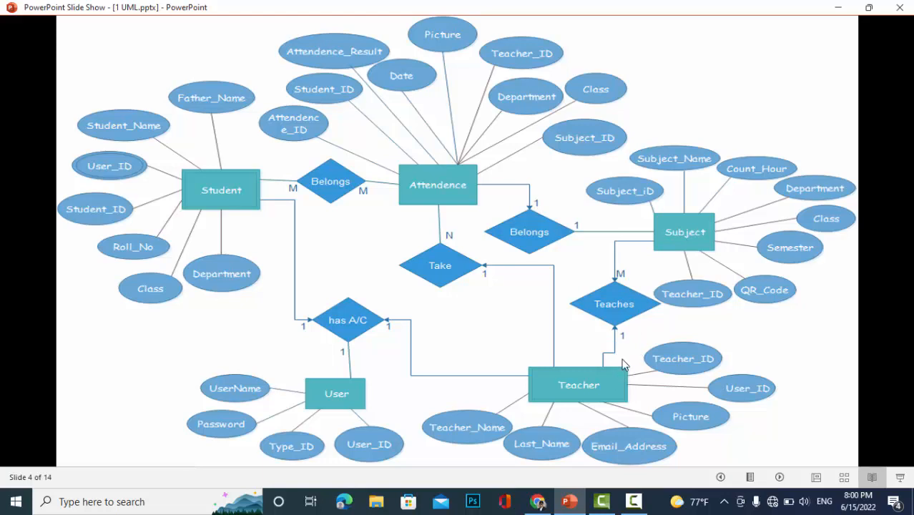
mouse_move(563, 335)
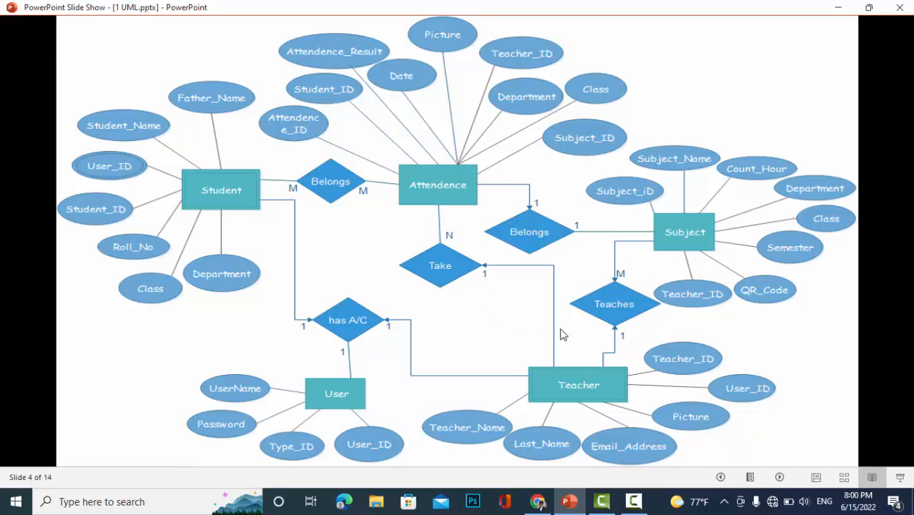
mouse_move(456, 260)
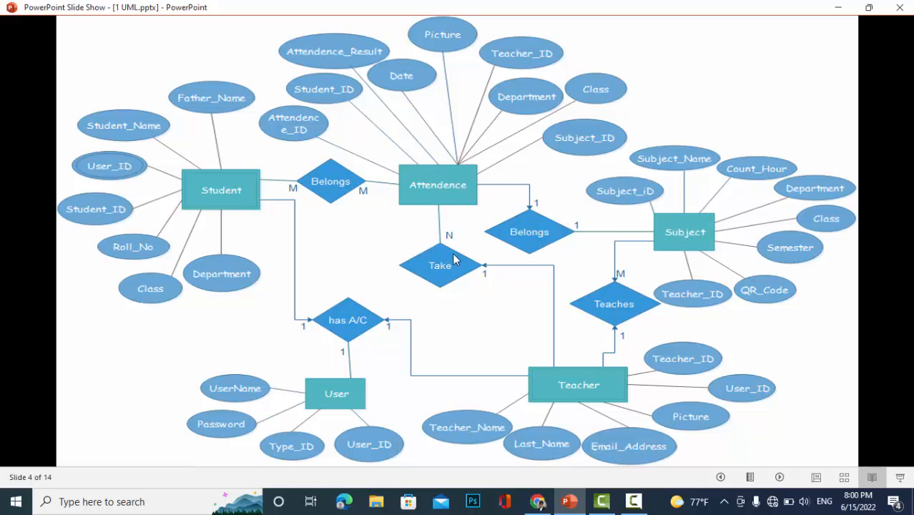
mouse_move(505, 332)
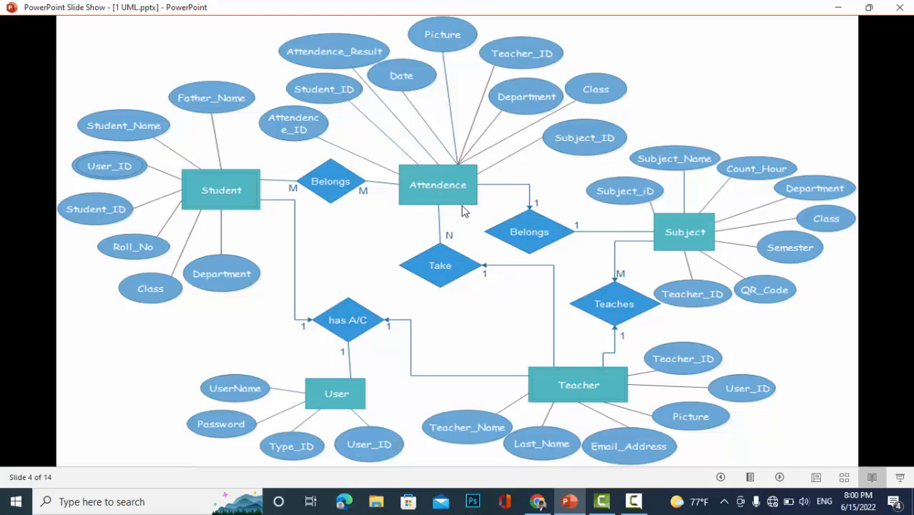
mouse_move(678, 230)
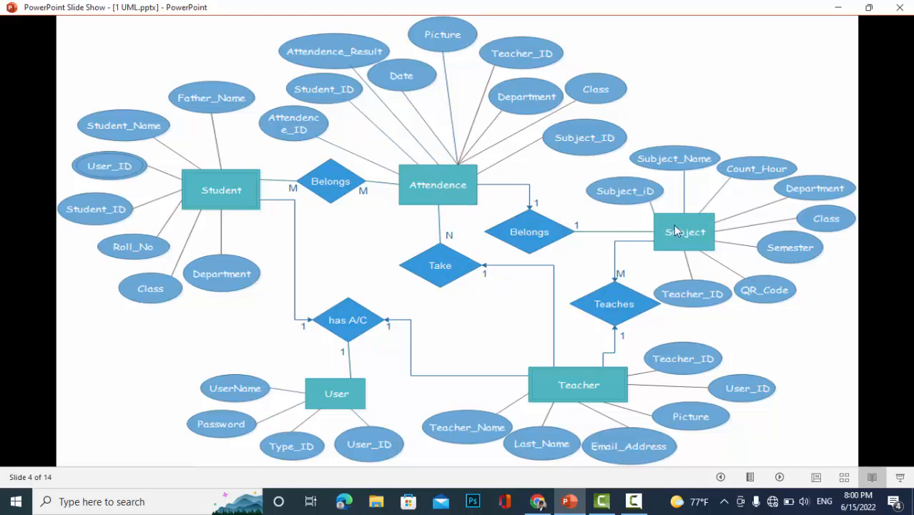
mouse_move(435, 198)
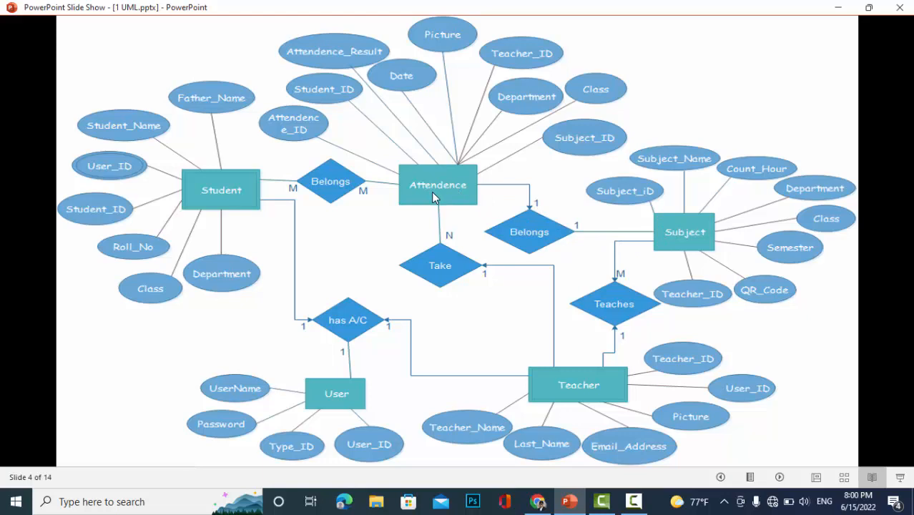
mouse_move(222, 202)
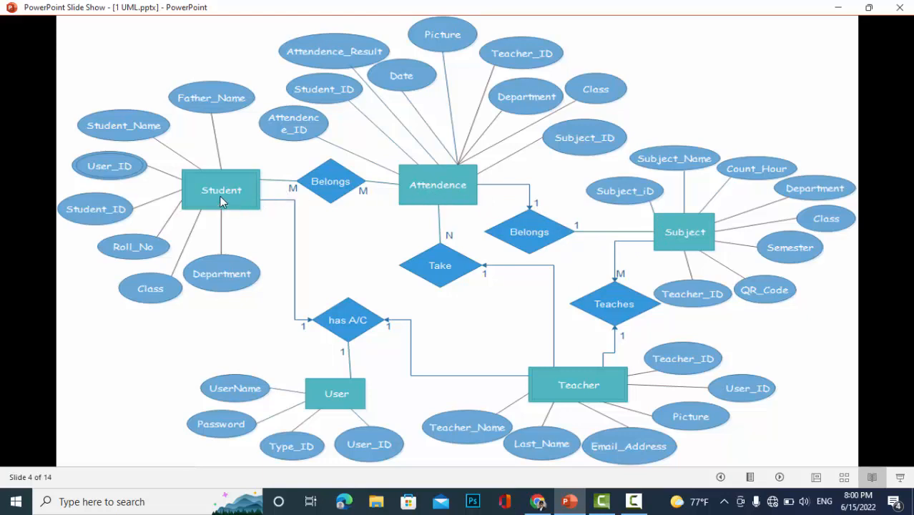
mouse_move(210, 211)
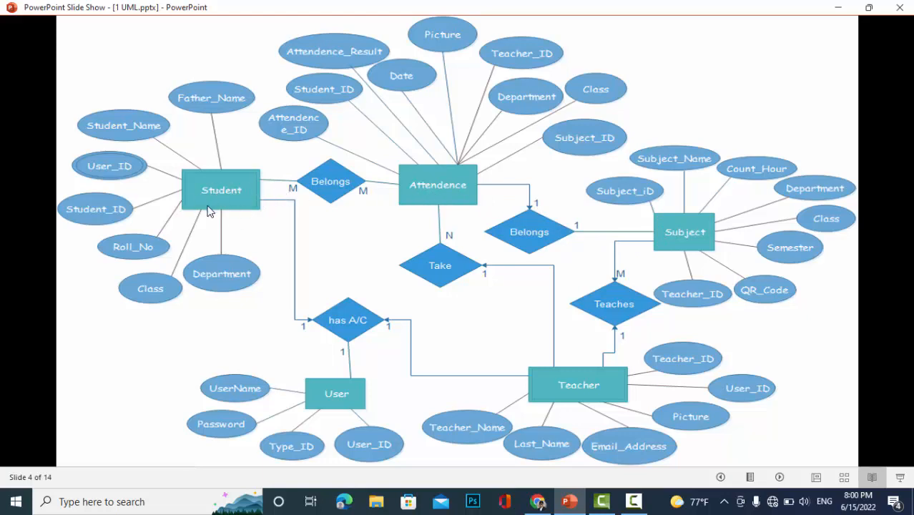
mouse_move(490, 337)
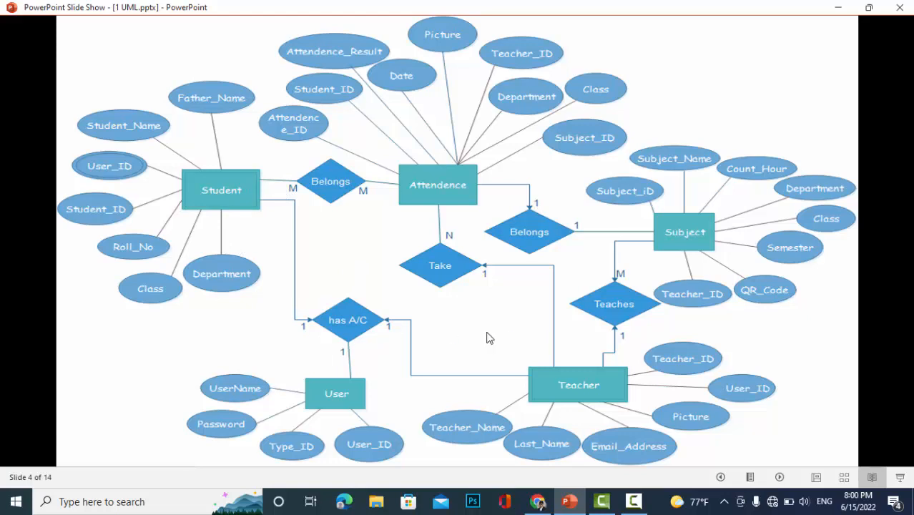
mouse_move(322, 299)
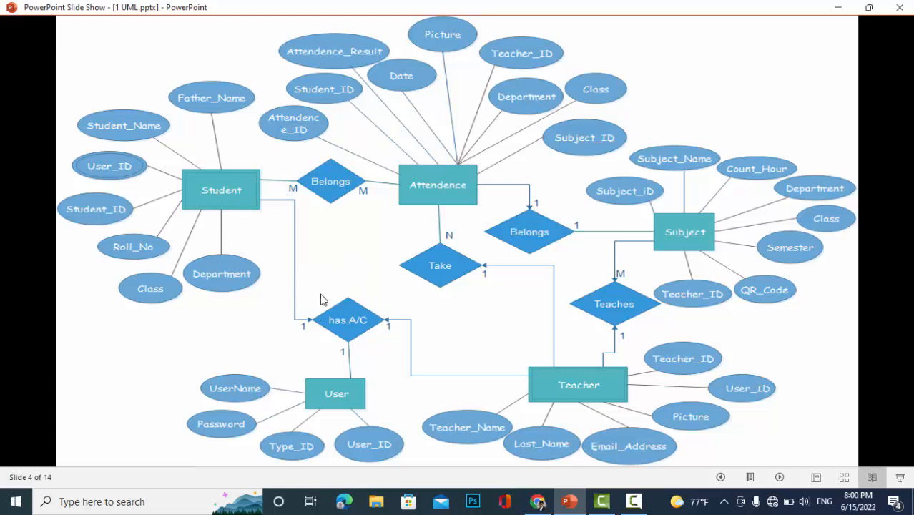
mouse_move(263, 247)
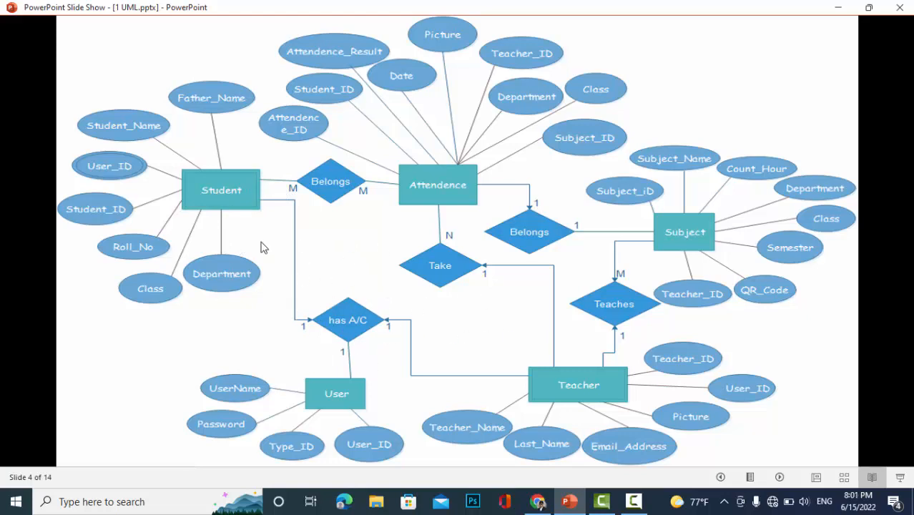
mouse_move(307, 169)
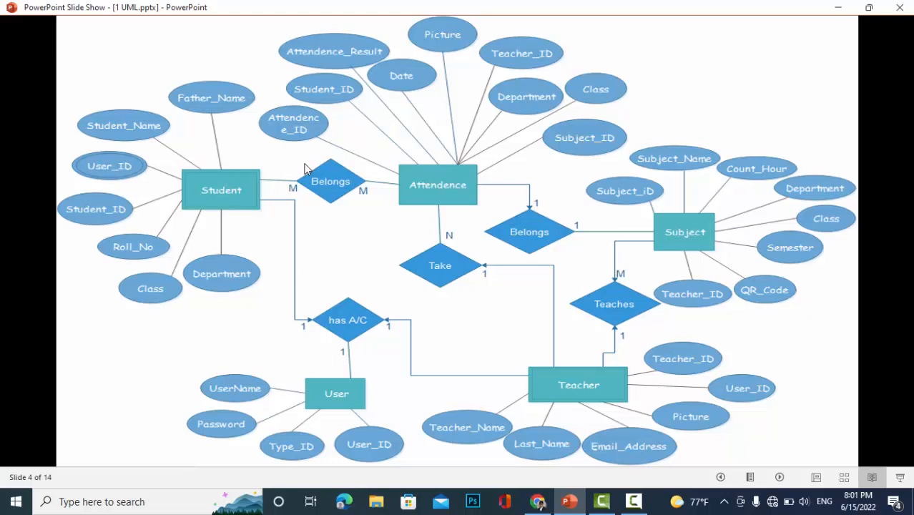
mouse_move(206, 126)
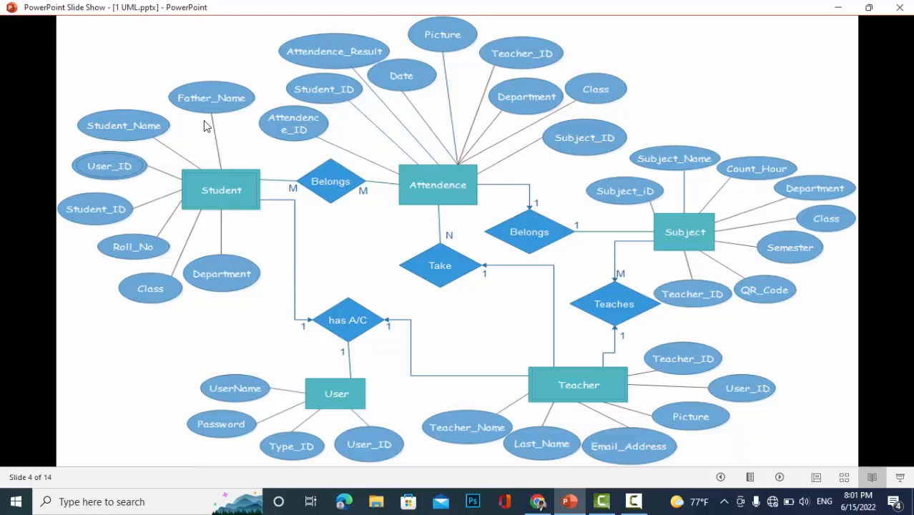
mouse_move(91, 217)
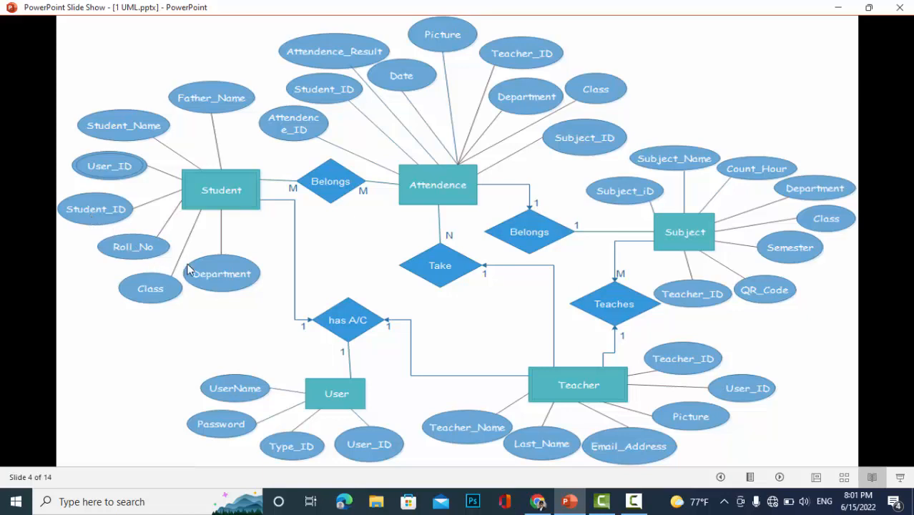
mouse_move(201, 422)
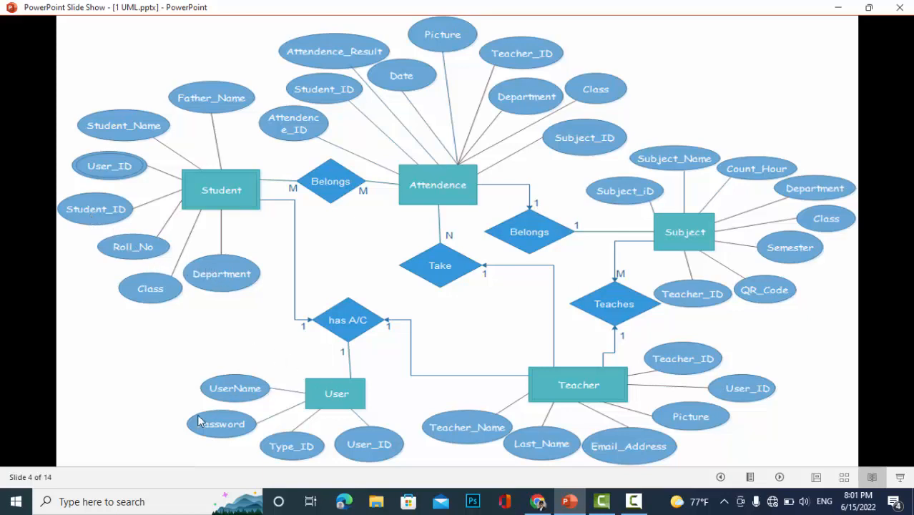
mouse_move(358, 458)
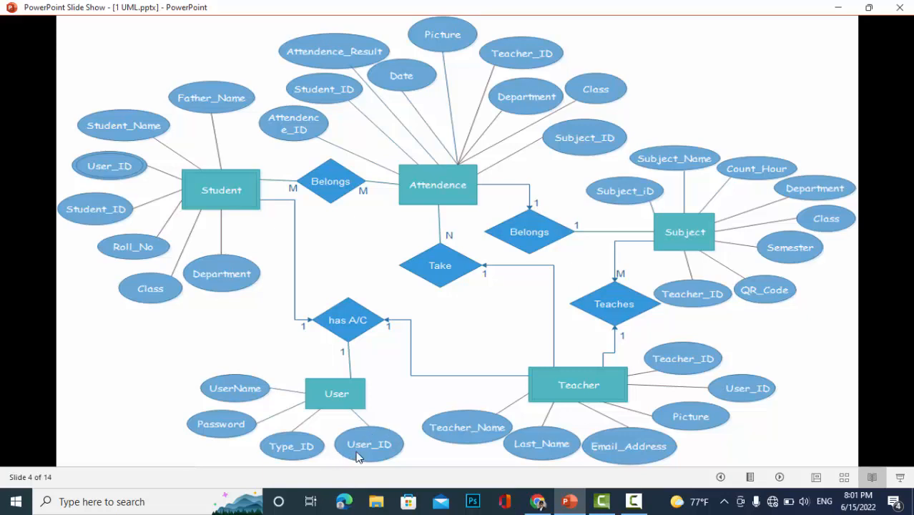
mouse_move(538, 451)
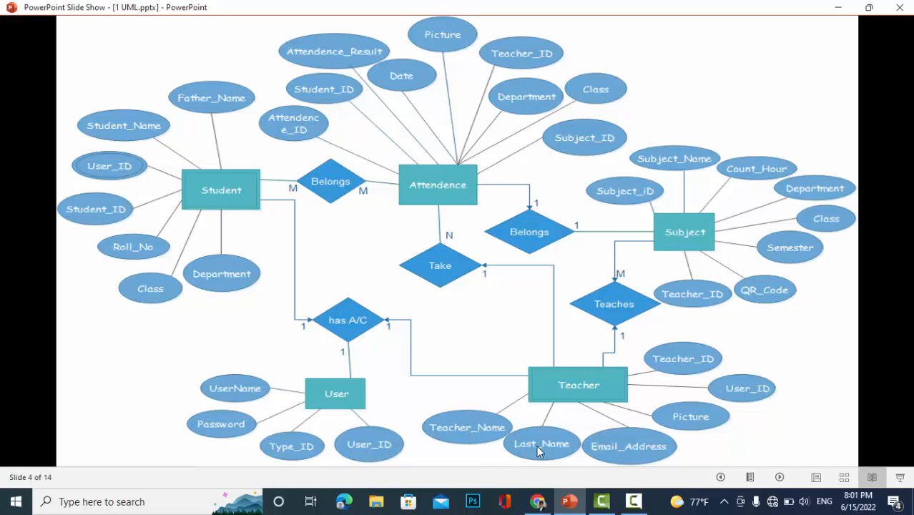
mouse_move(730, 357)
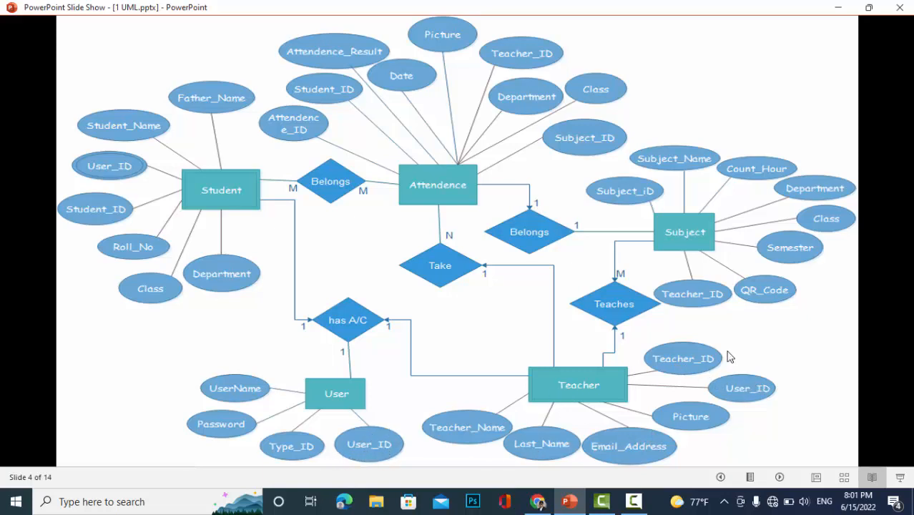
mouse_move(702, 284)
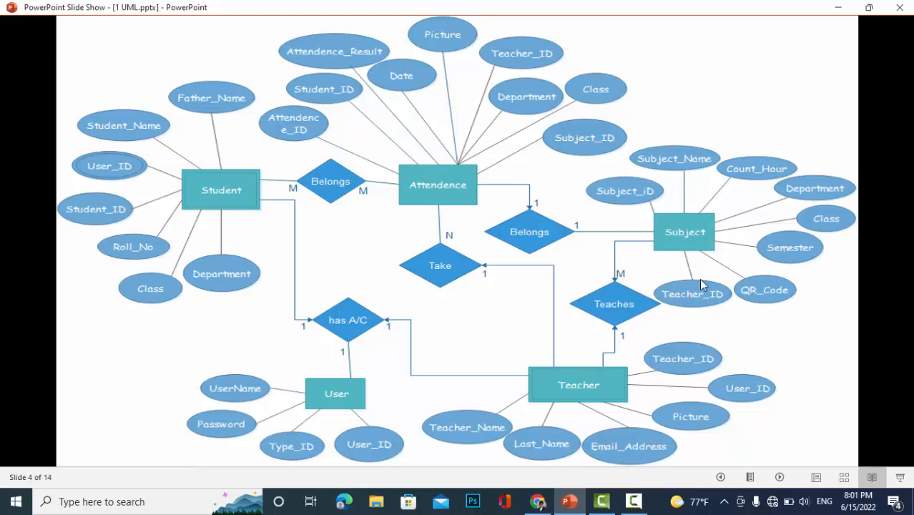
mouse_move(733, 306)
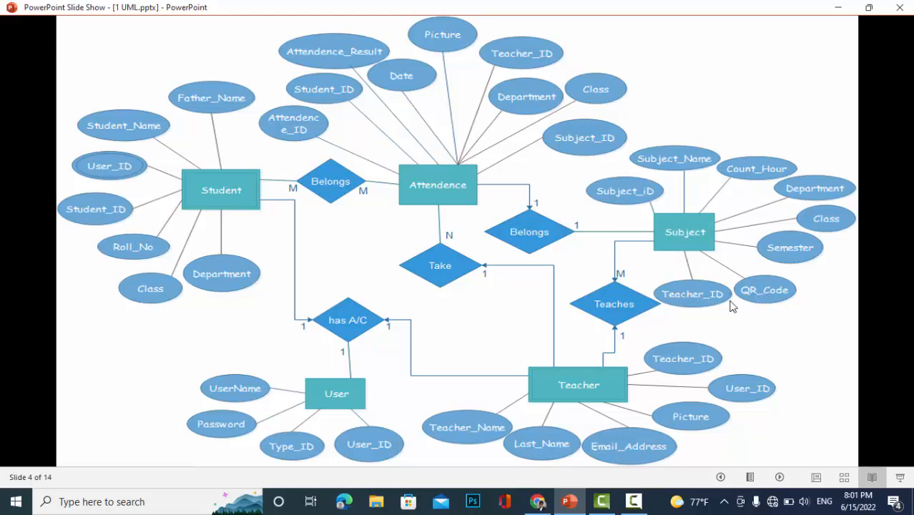
mouse_move(771, 186)
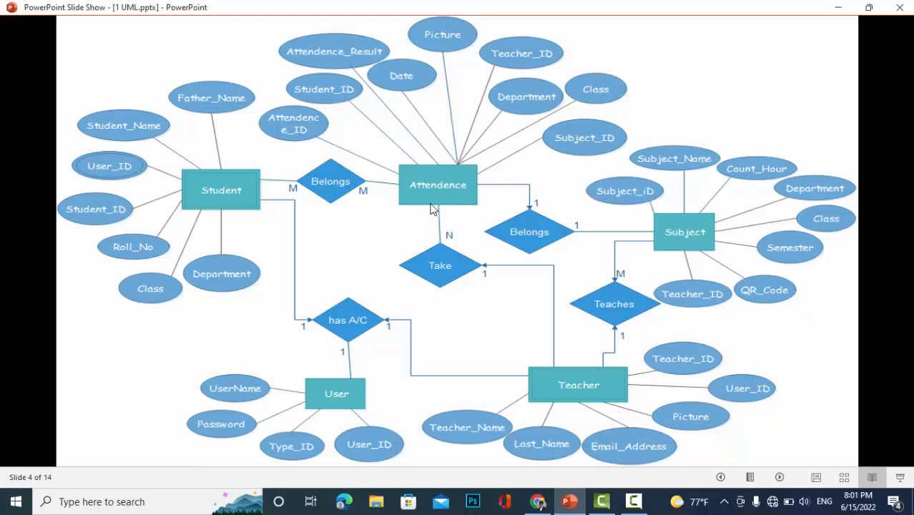
mouse_move(399, 55)
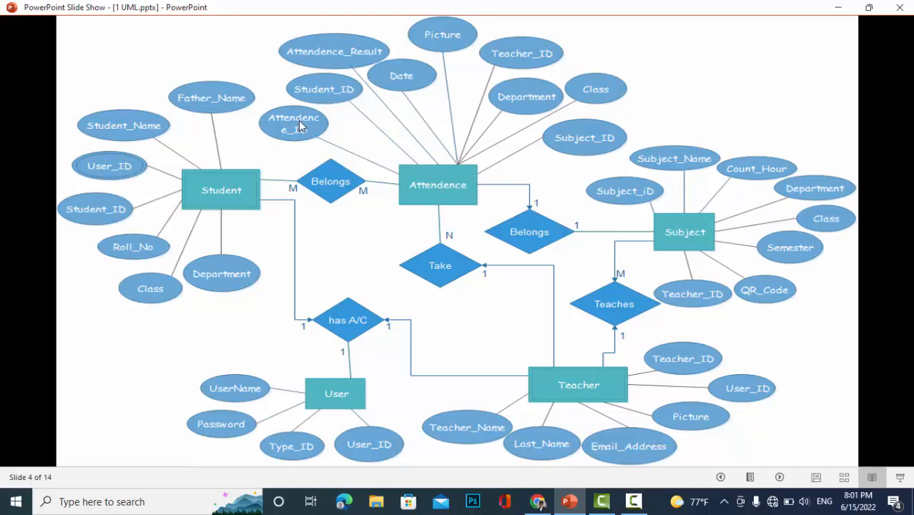
mouse_move(381, 60)
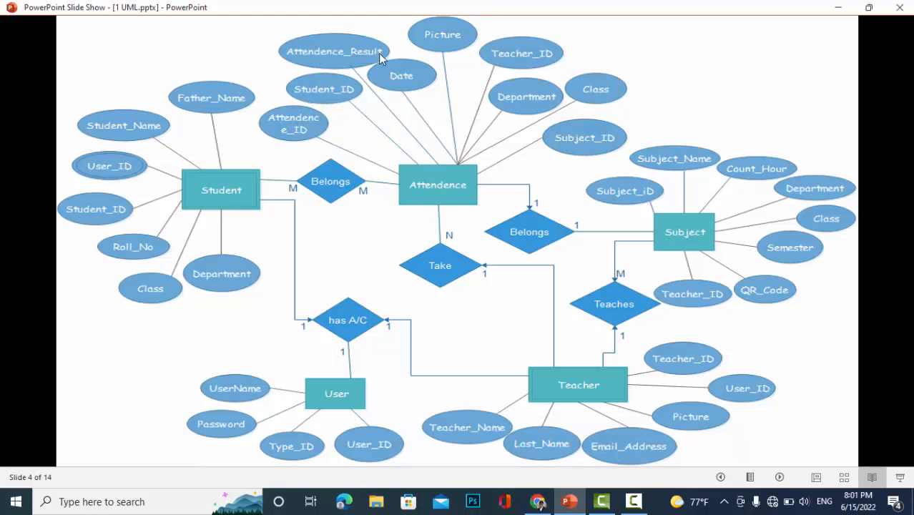
mouse_move(522, 93)
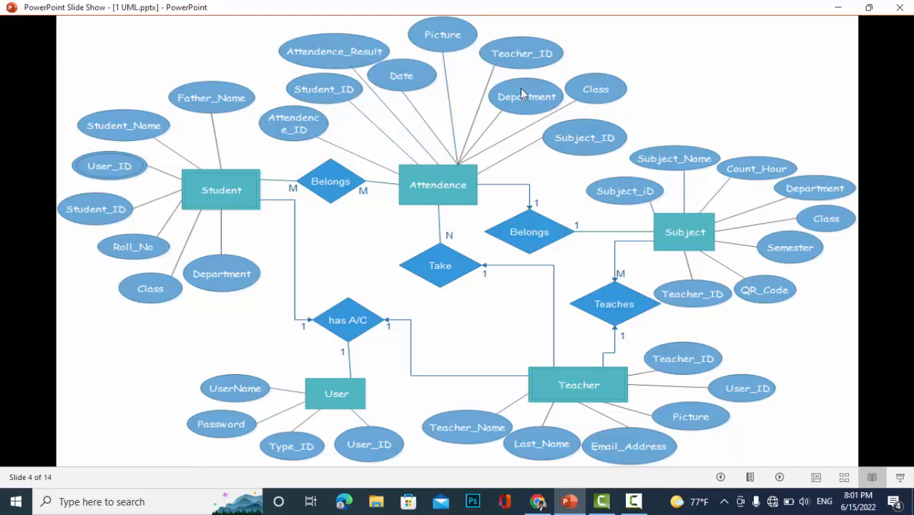
mouse_move(583, 154)
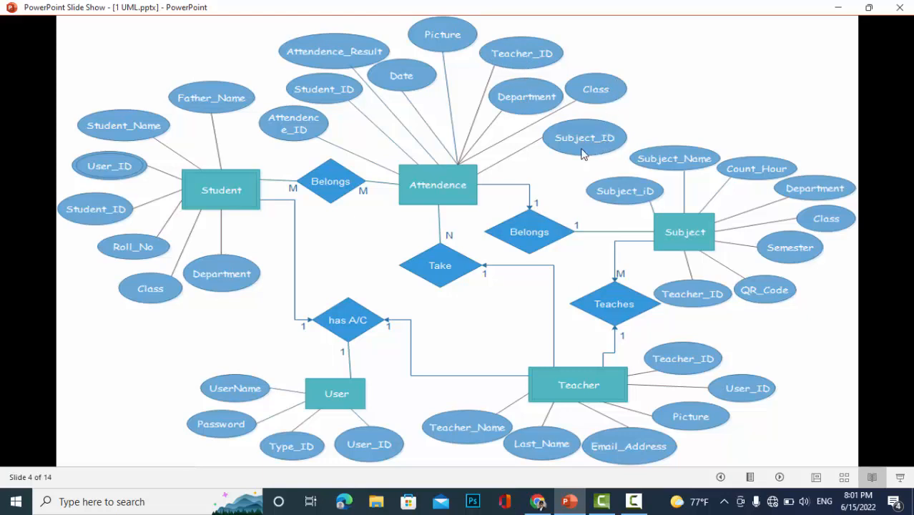
mouse_move(524, 301)
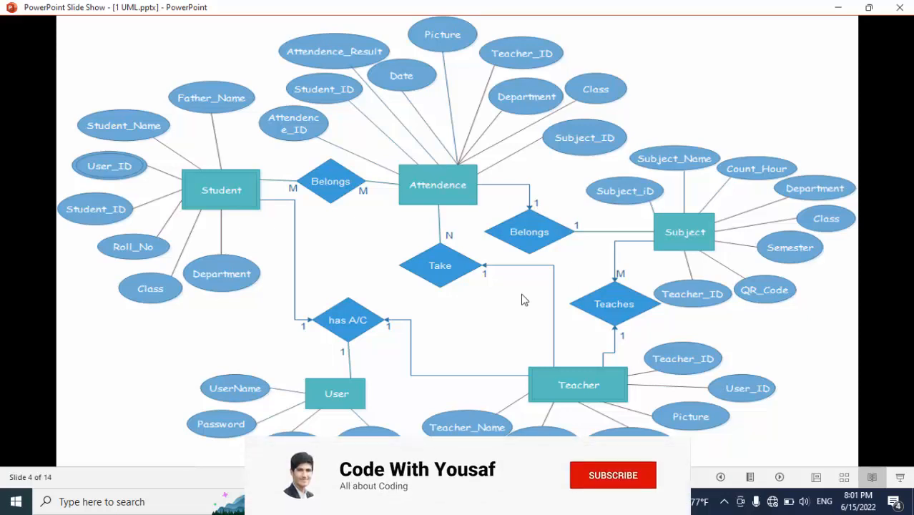
click(613, 475)
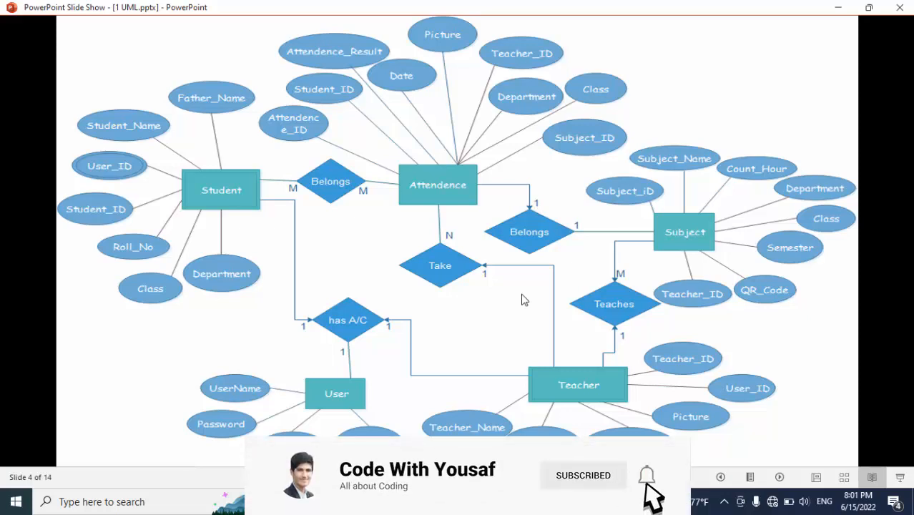